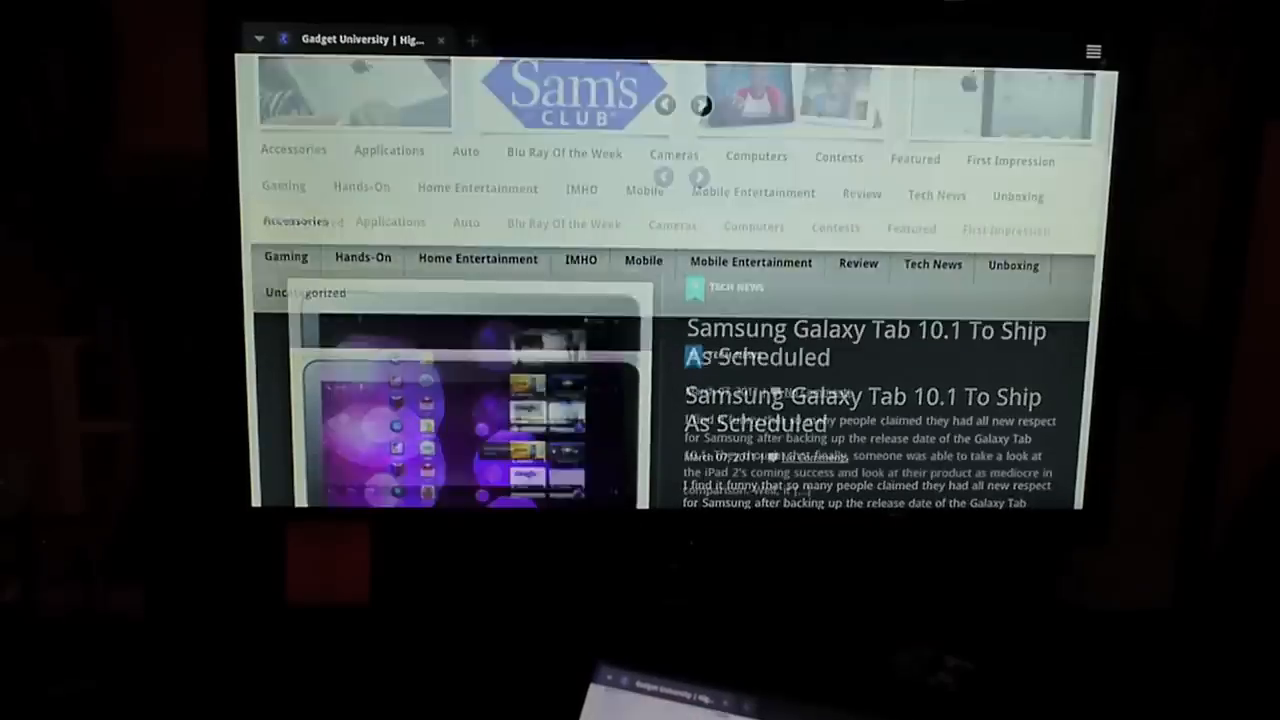
- Scroll down through the Gadget University Samsung Galaxy Tab 10.1 article
{"action": "scroll", "scroll_direction": "down", "scroll_amount": 3}
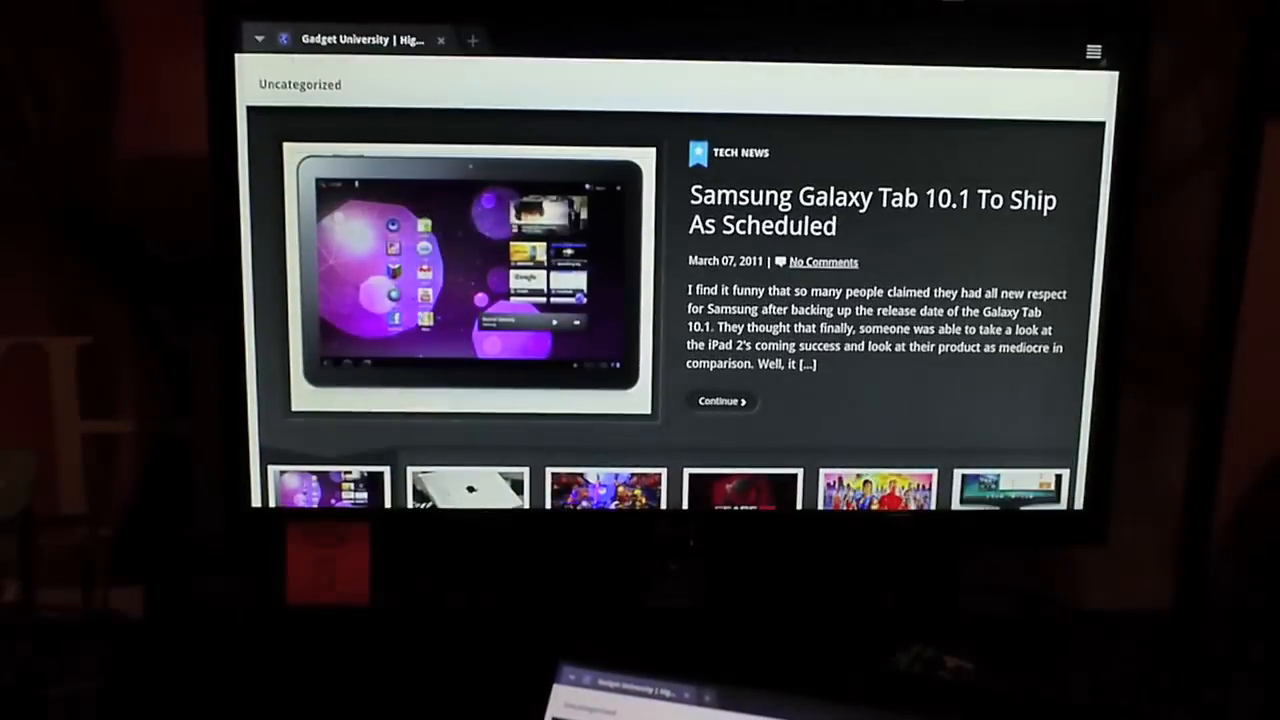
{"action": "scroll", "scroll_direction": "down", "scroll_amount": 3}
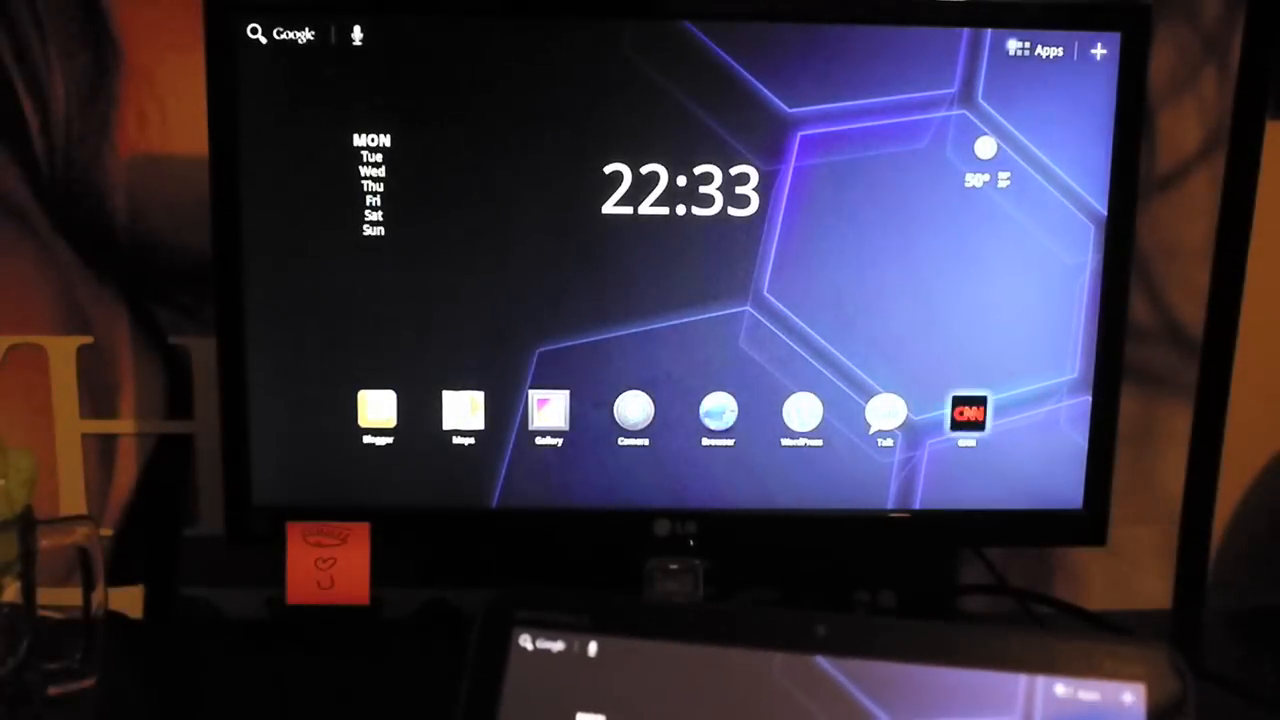
- Browse the CNN news story grid, then bring up the full Apps drawer
{"action": "left_click", "coordinate": [966, 414]}
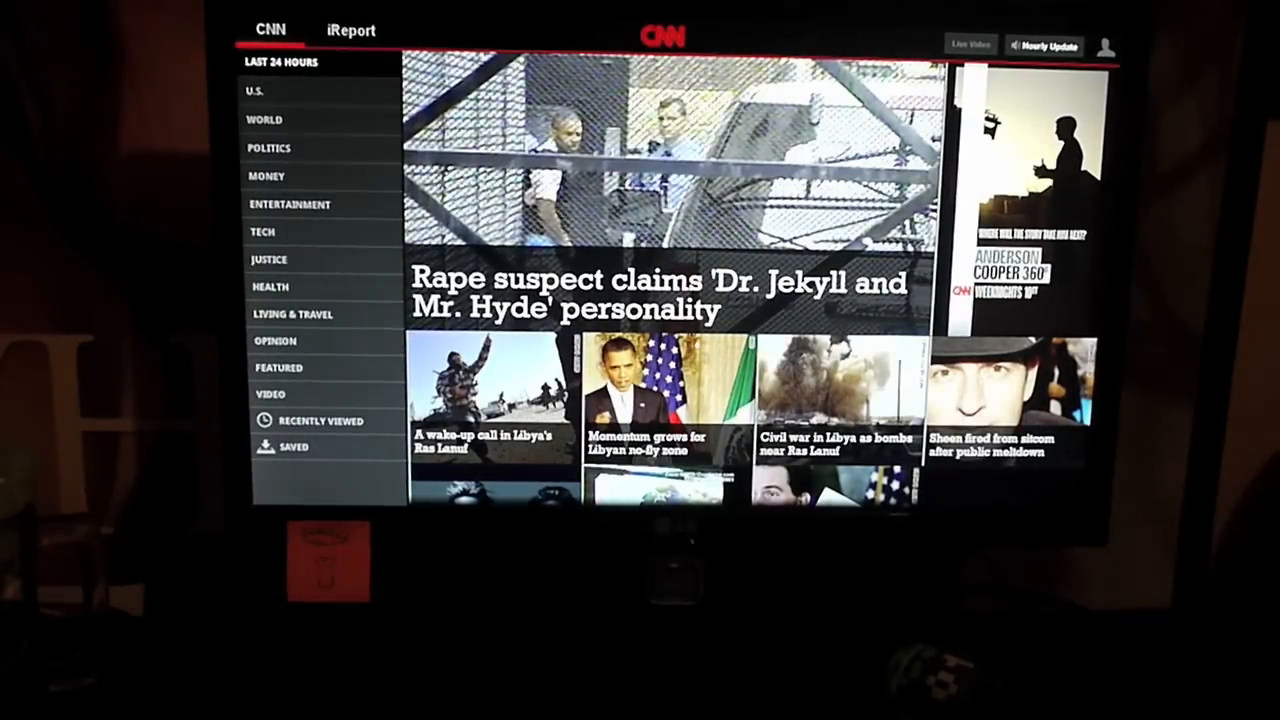
{"action": "scroll", "scroll_direction": "down", "scroll_amount": 3}
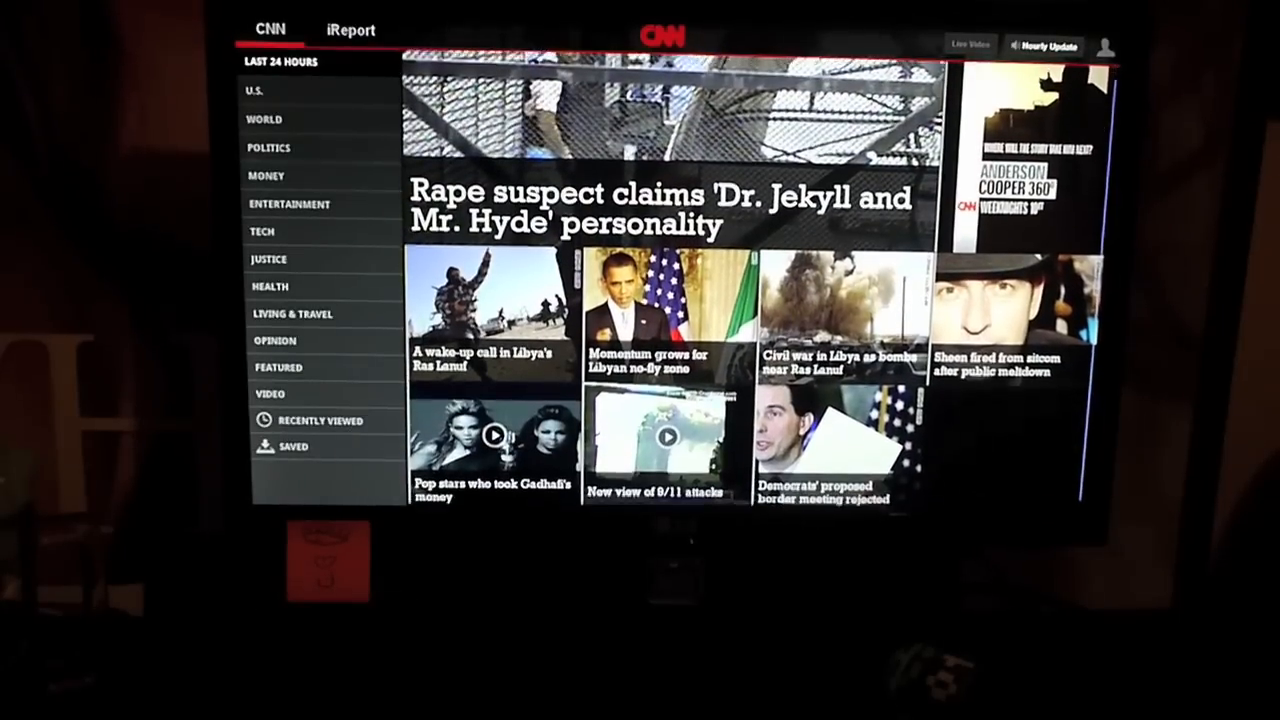
{"action": "left_click", "coordinate": [1050, 46]}
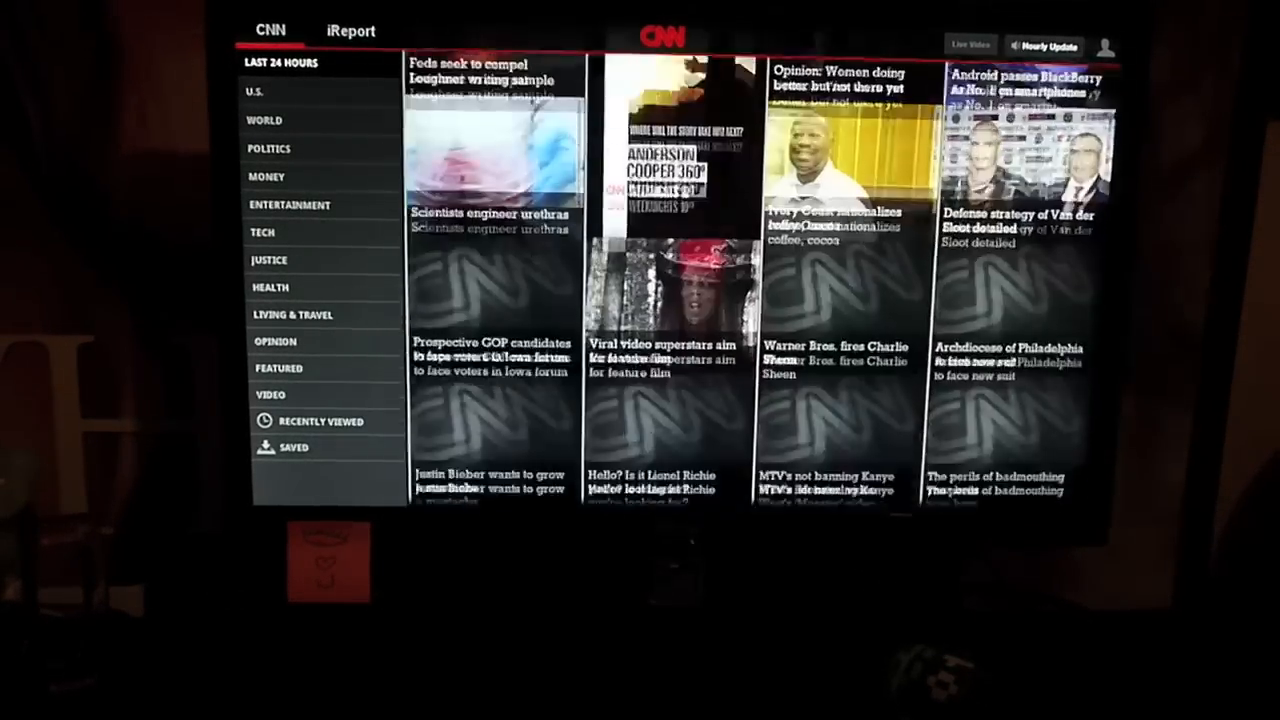
{"action": "scroll", "scroll_direction": "down", "scroll_amount": 3}
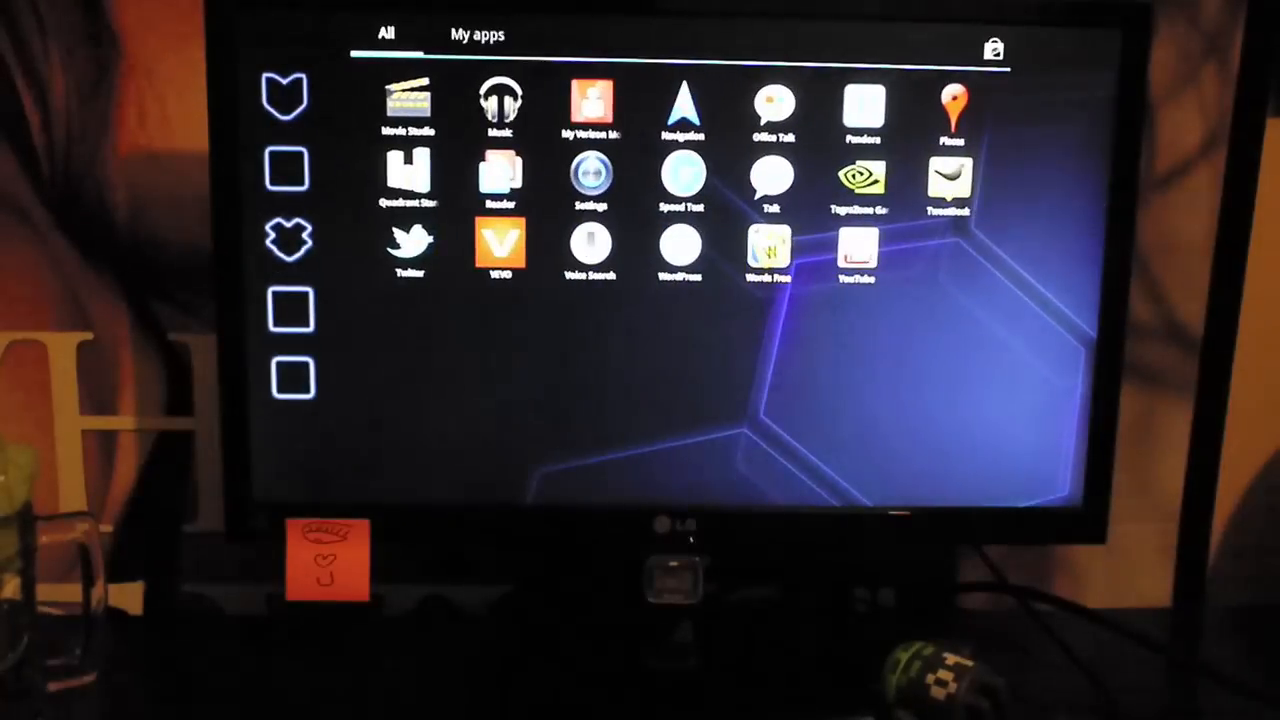
- Launch YouTube from the drawer and view Your Channel's uploaded videos
{"action": "left_click", "coordinate": [856, 244]}
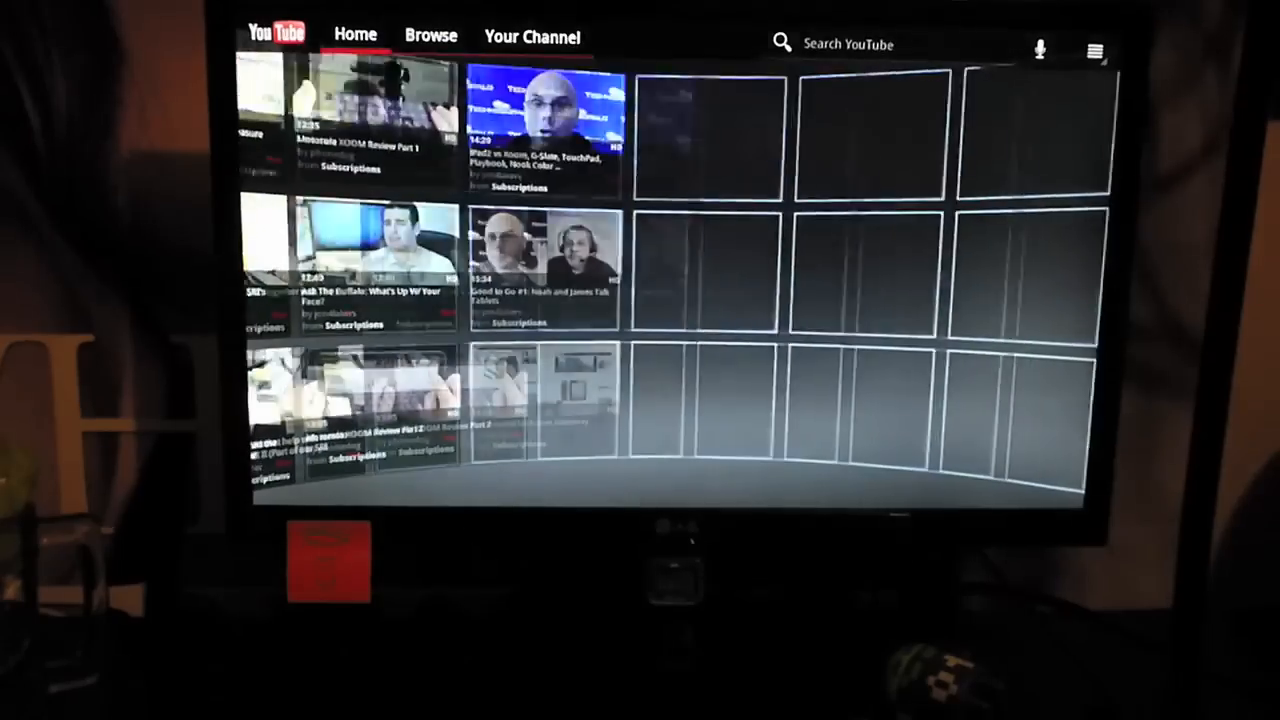
{"action": "left_click", "coordinate": [532, 36]}
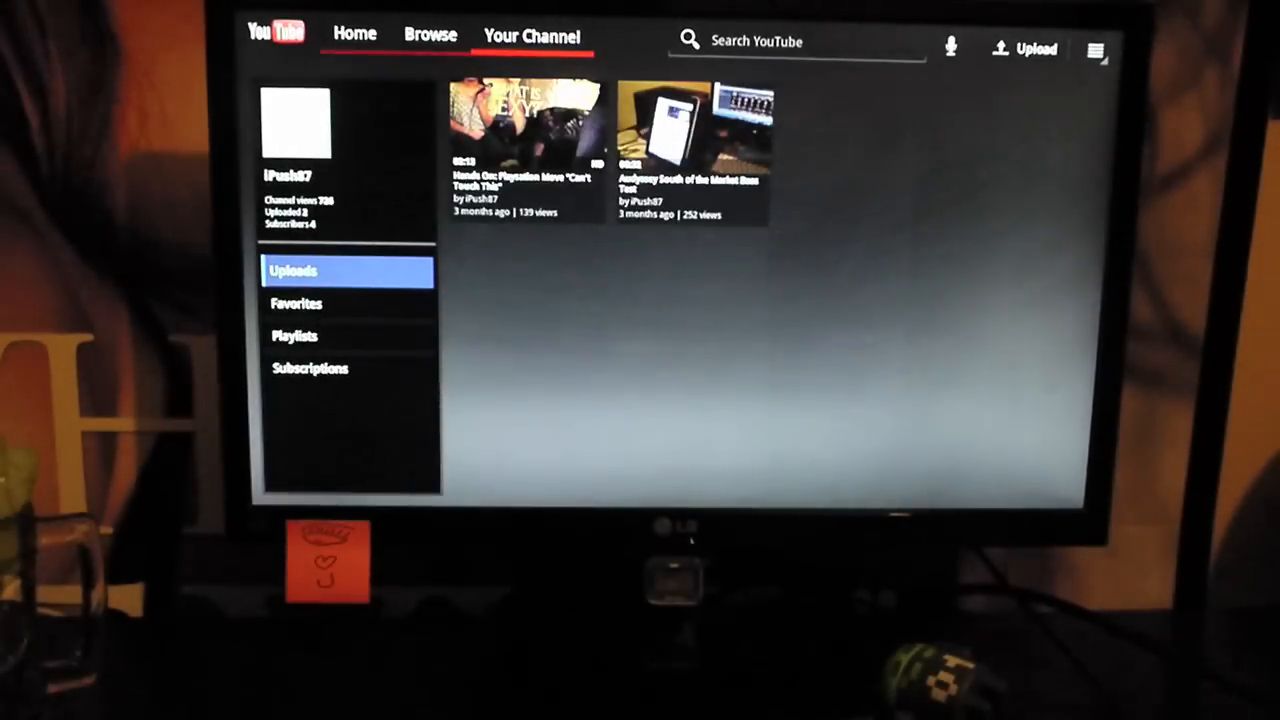
{"action": "left_click", "coordinate": [690, 130]}
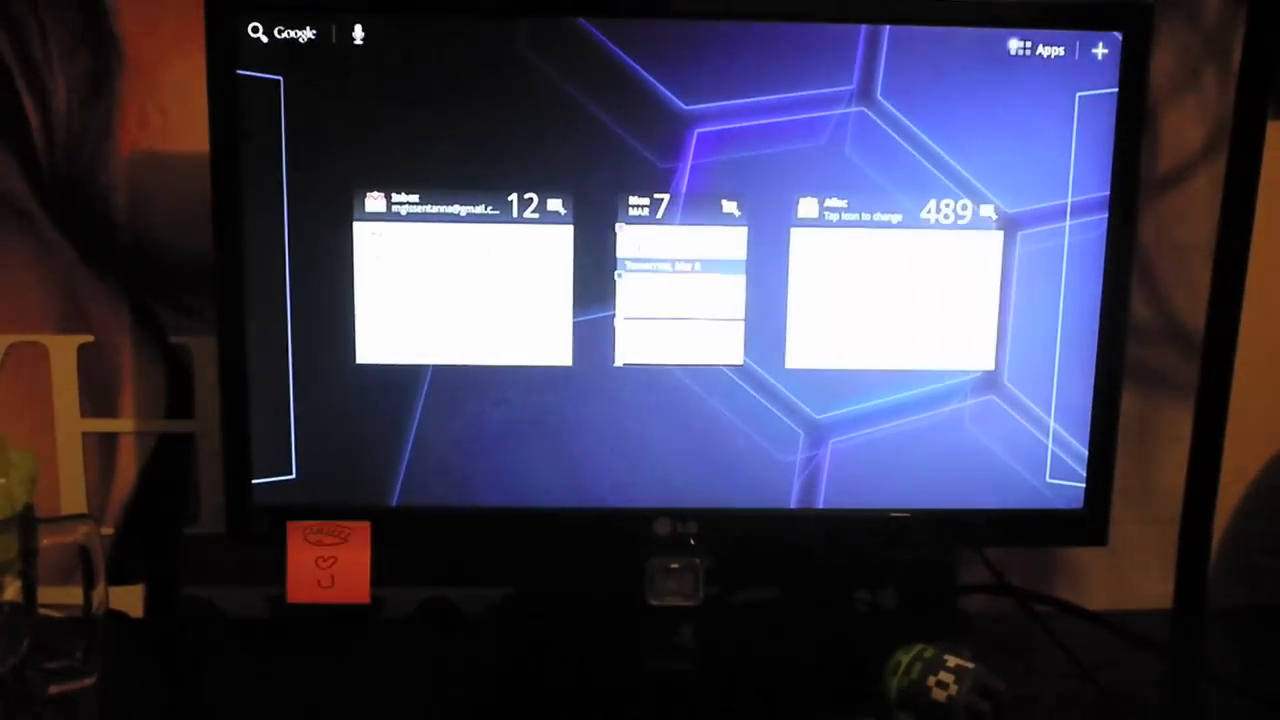
- Launch Dungeon Defenders: First Wave from the All apps grid
{"action": "left_click", "coordinate": [1040, 48]}
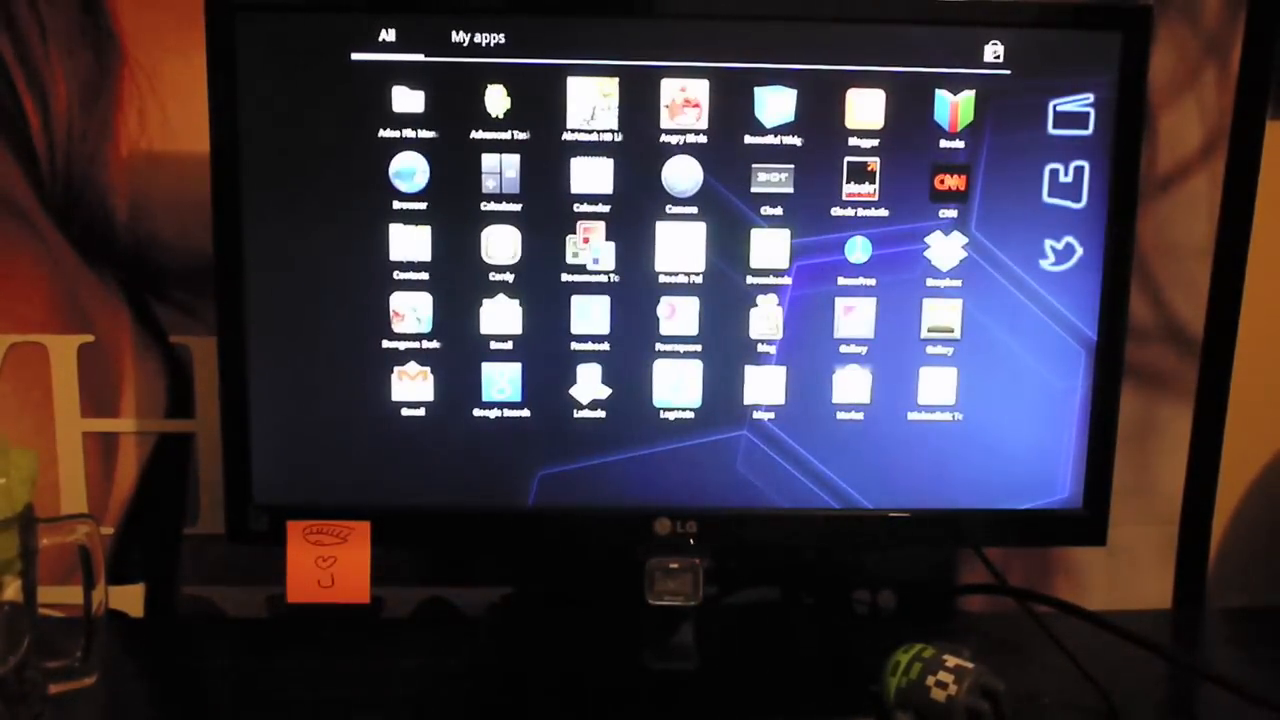
{"action": "left_click", "coordinate": [408, 320]}
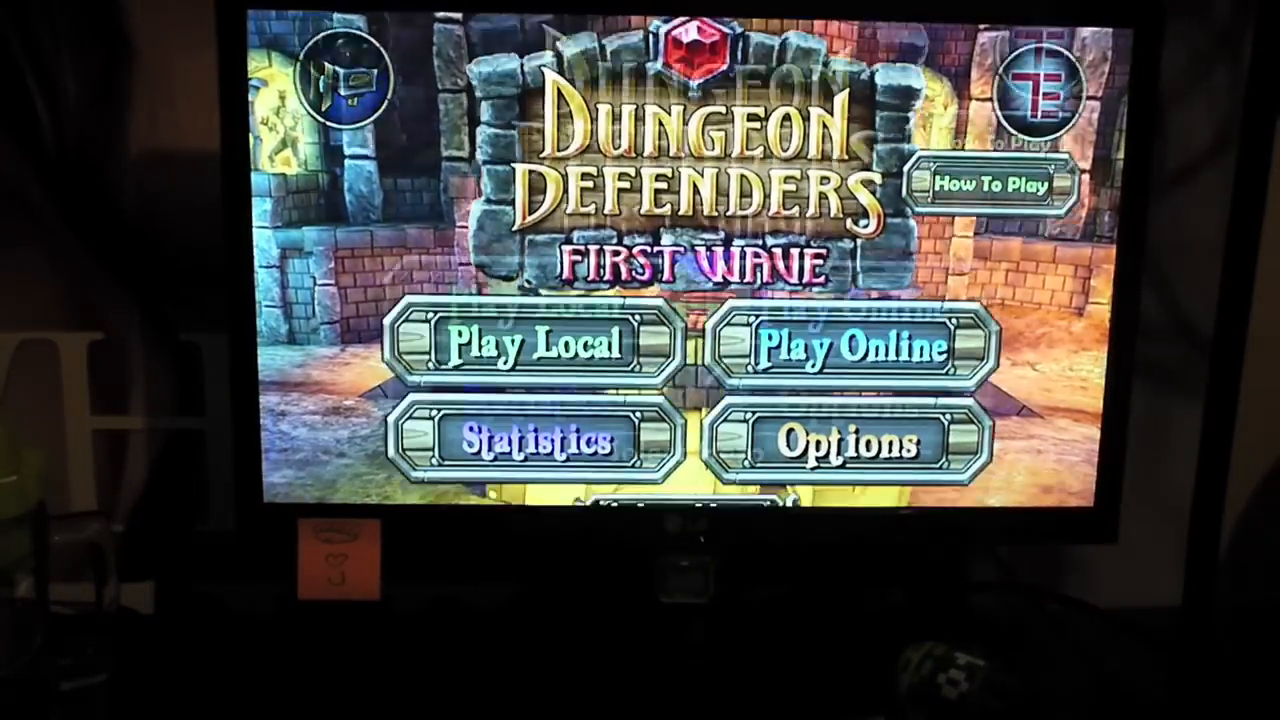
- Start a Play Local game with the level 9 wizard hero Henrique
{"action": "left_click", "coordinate": [532, 344]}
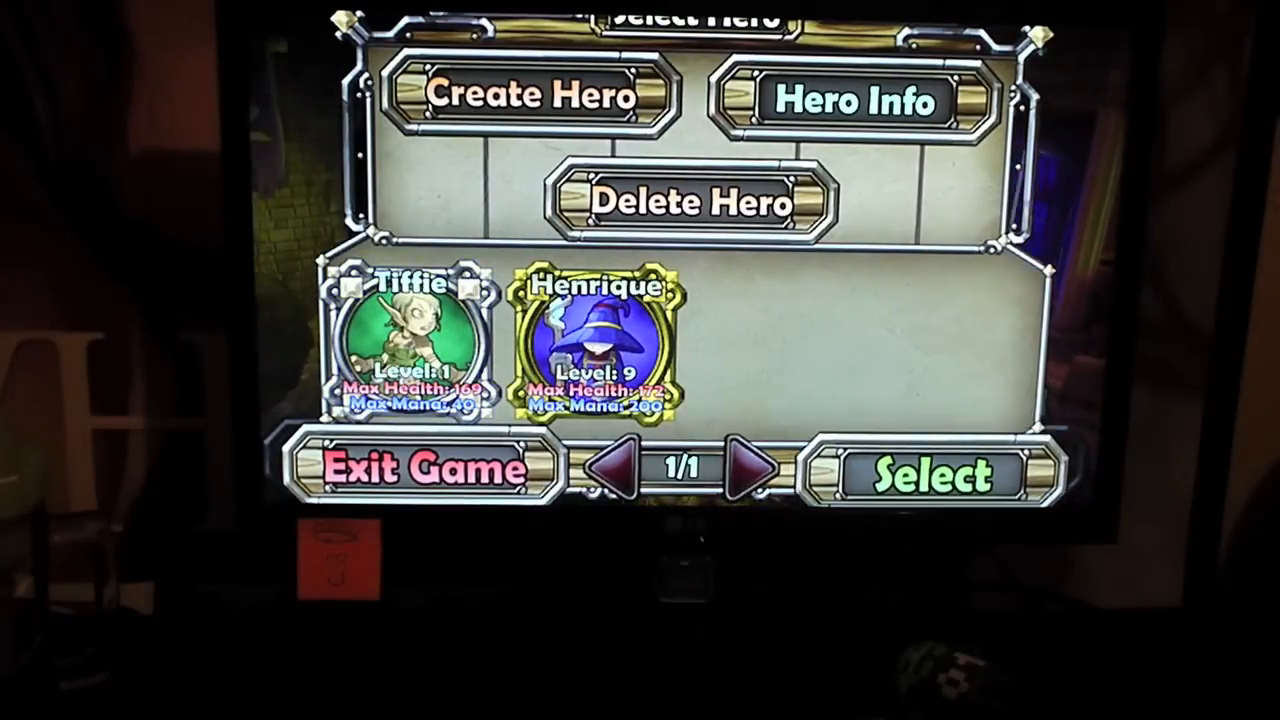
{"action": "left_click", "coordinate": [932, 470]}
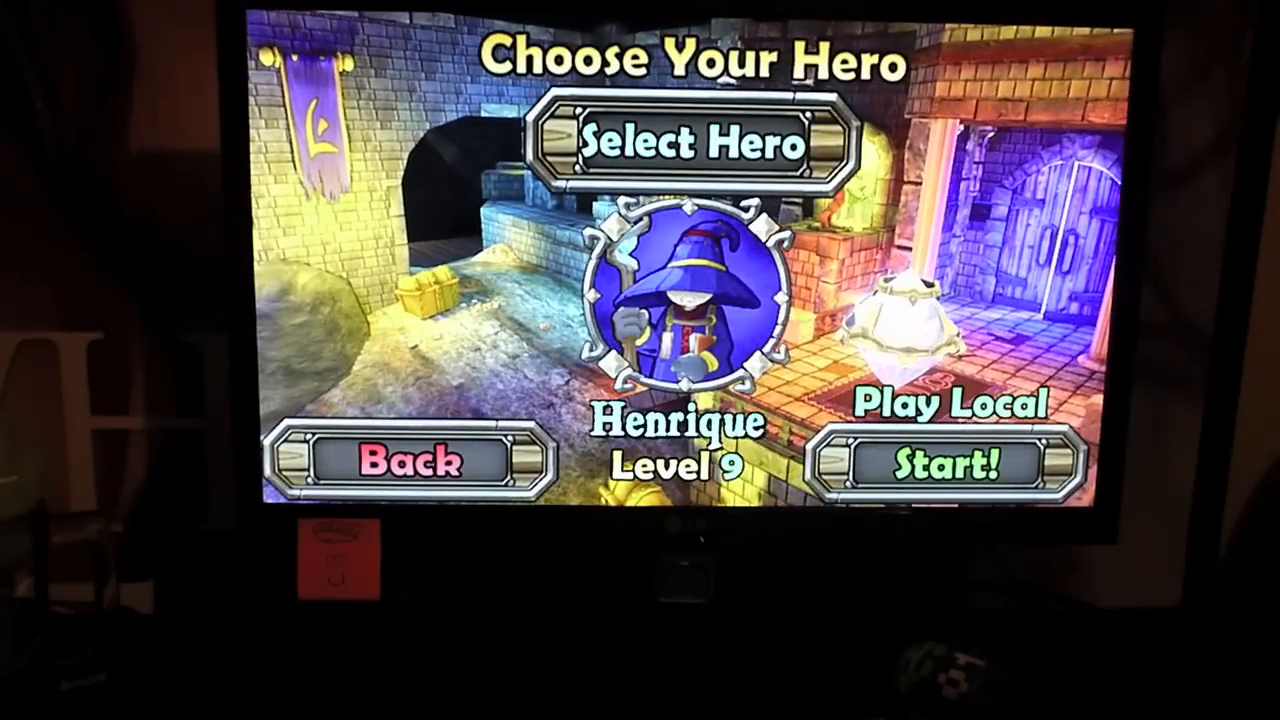
{"action": "left_click", "coordinate": [940, 464]}
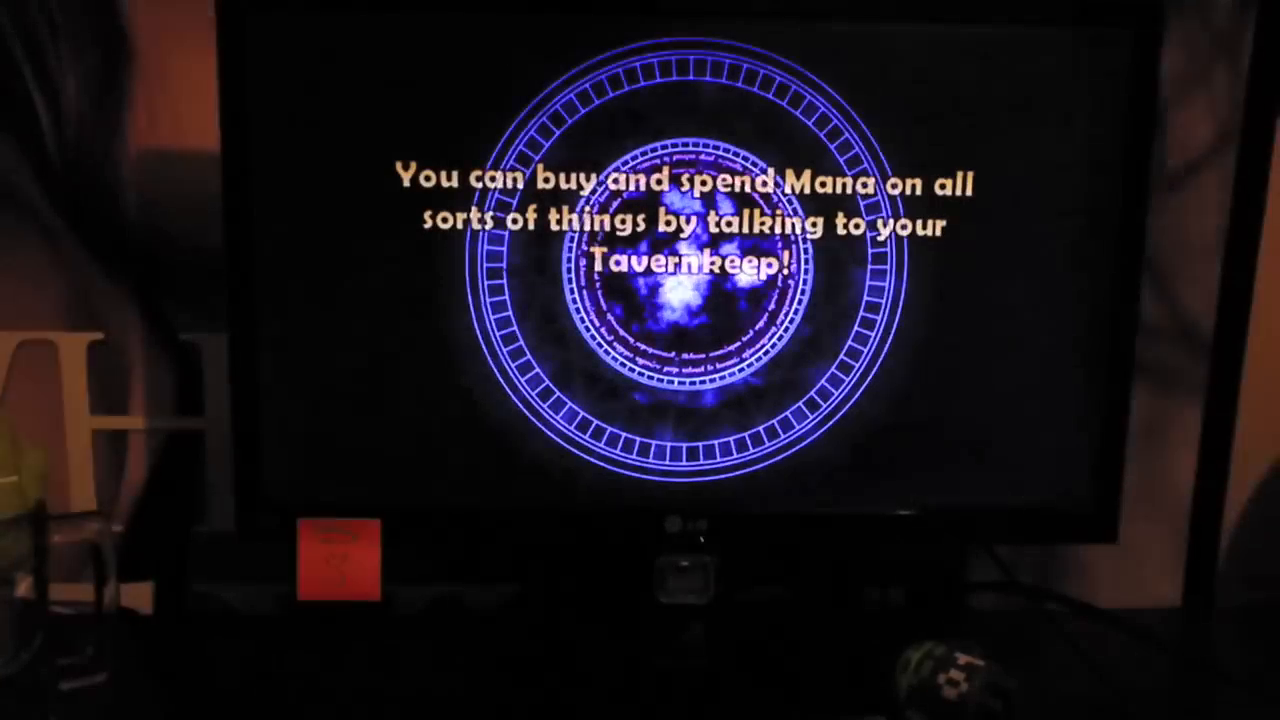